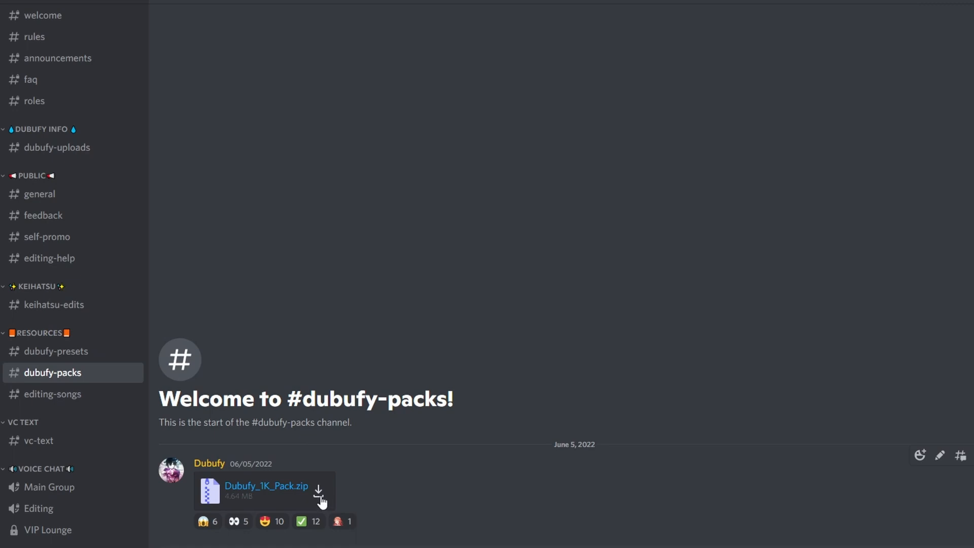
Download Dubufy_1K_Pack.zip from Discord past the warning and save it to Downloads.
left_click(318, 490)
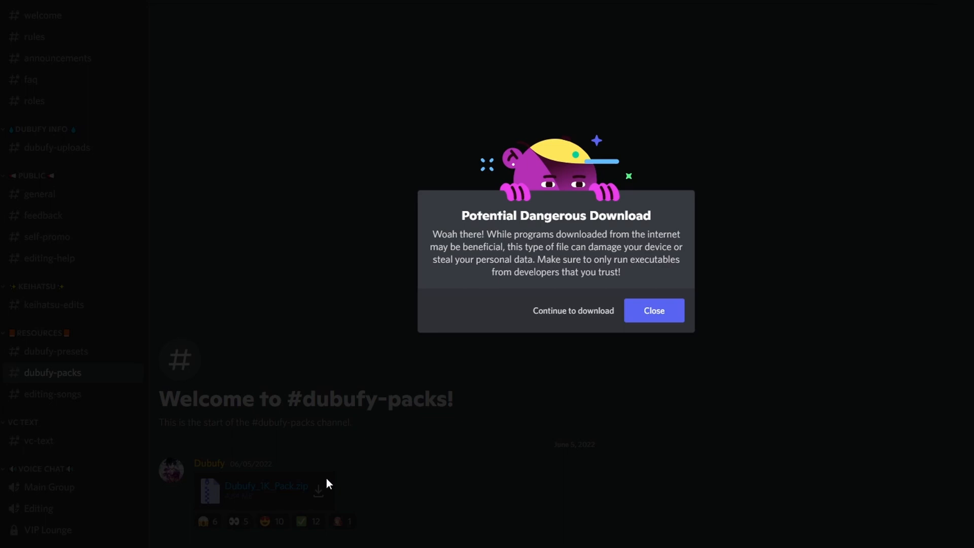
mouse_move(569, 337)
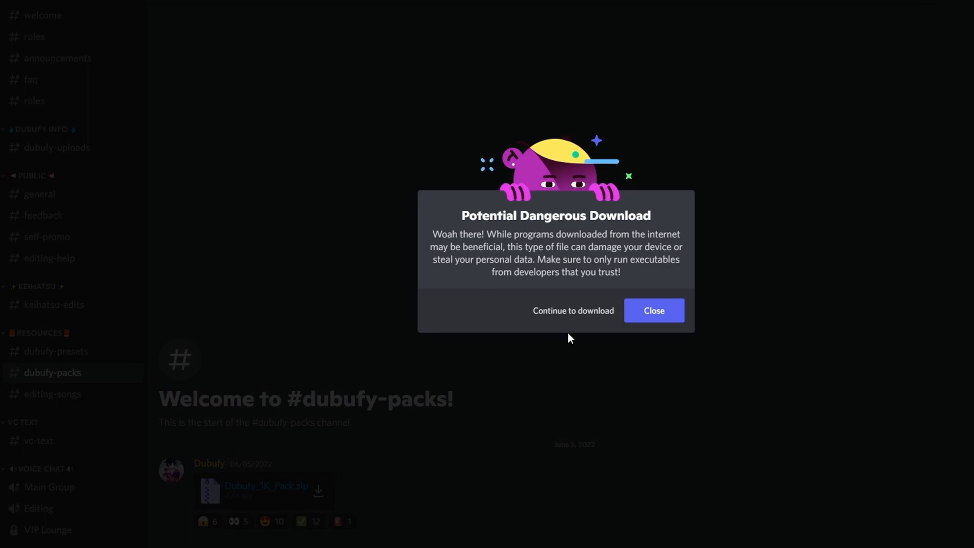
left_click(572, 310)
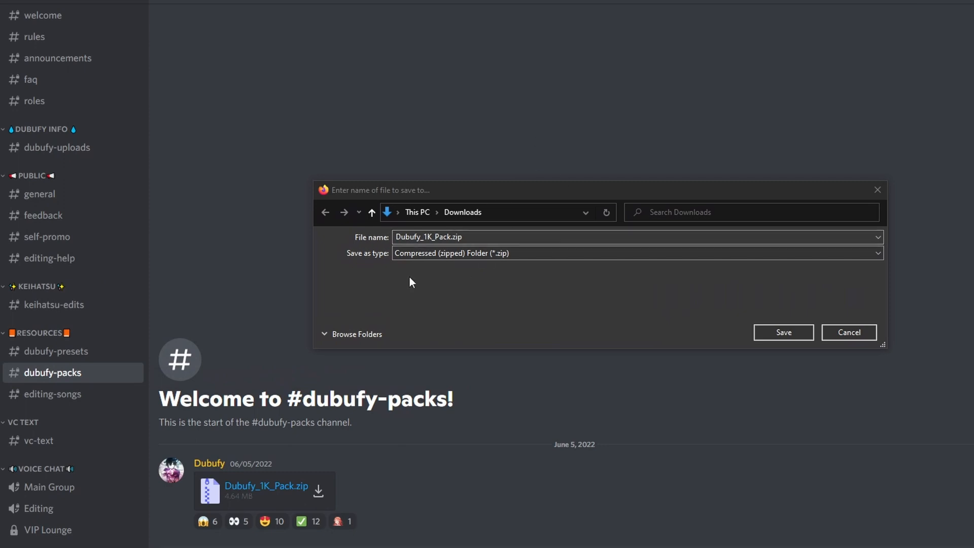
mouse_move(783, 332)
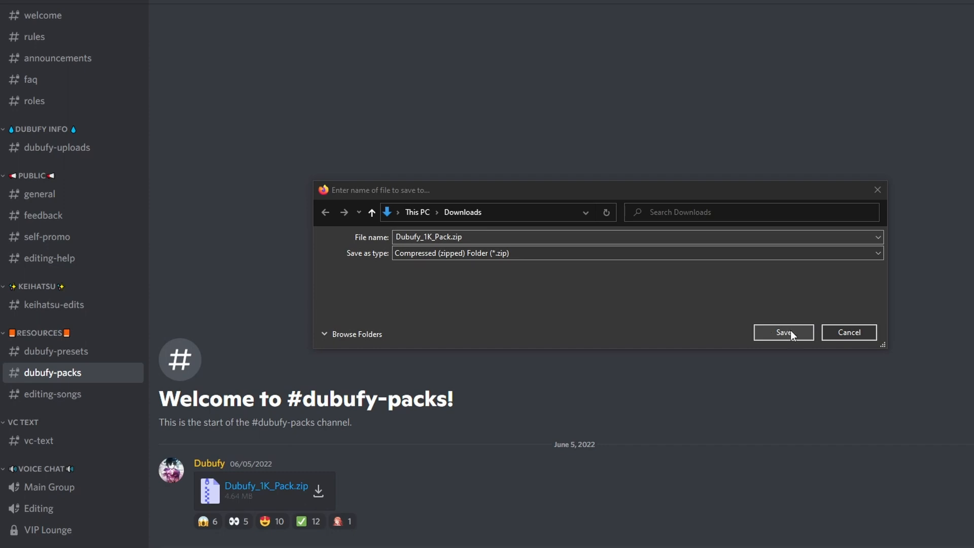
left_click(782, 332)
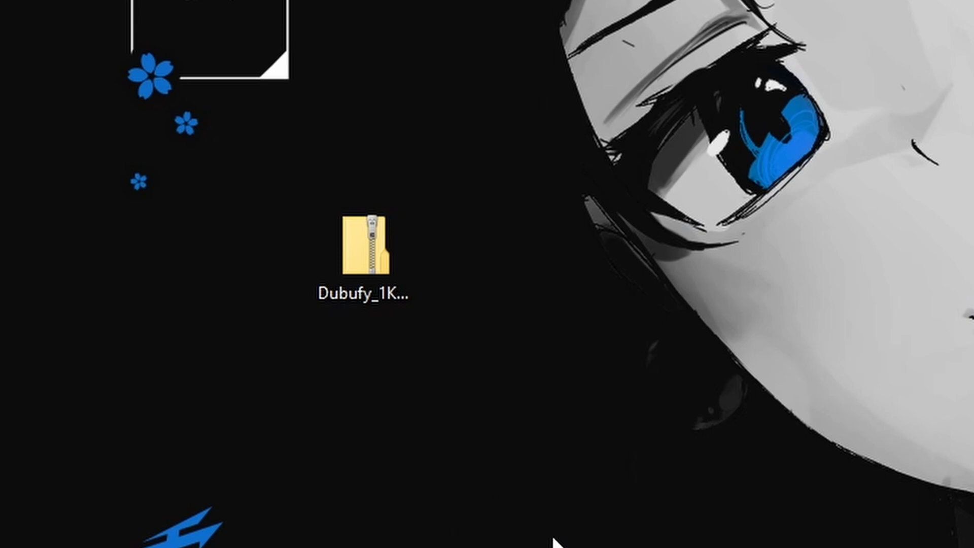
mouse_move(535, 535)
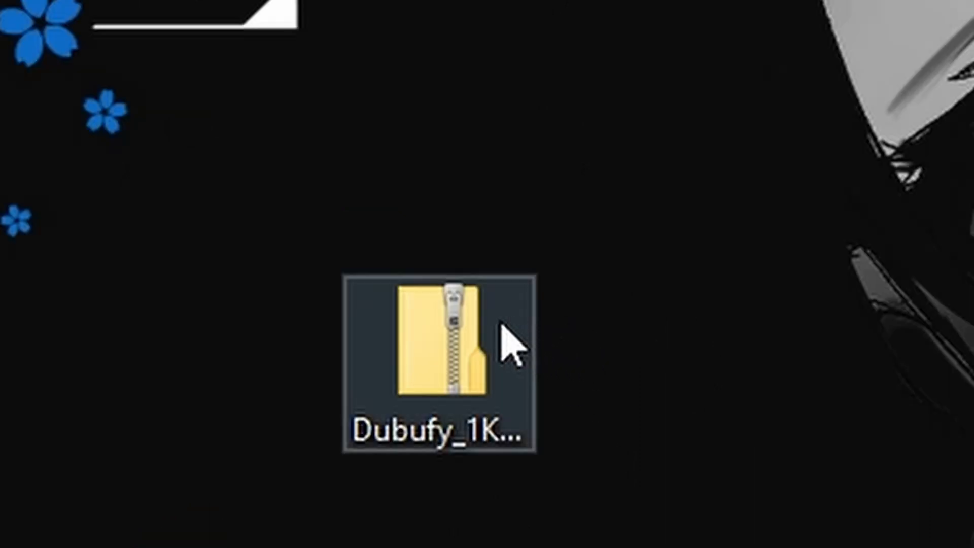
Extract the Dubufy_1K_Pack zip with Extract All and open the extracted folder.
right_click(441, 348)
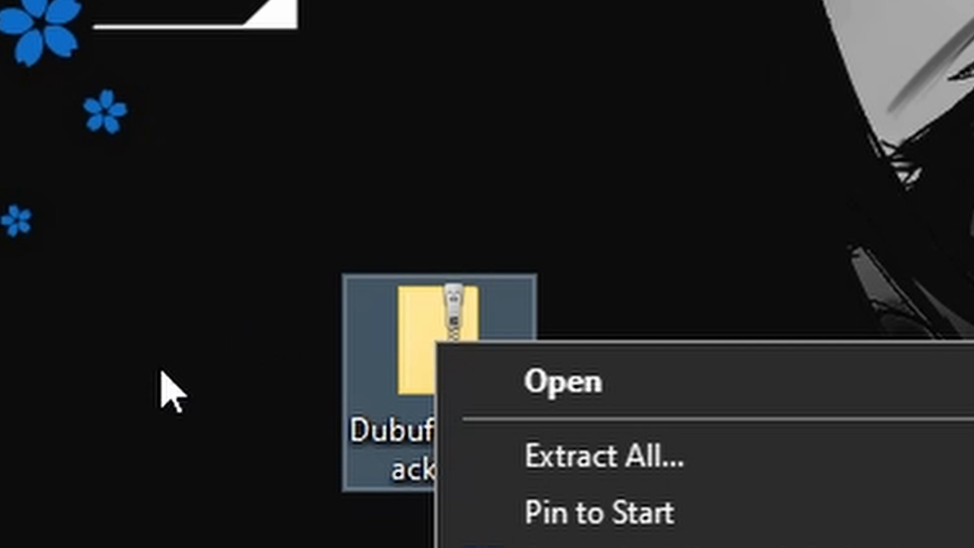
mouse_move(429, 475)
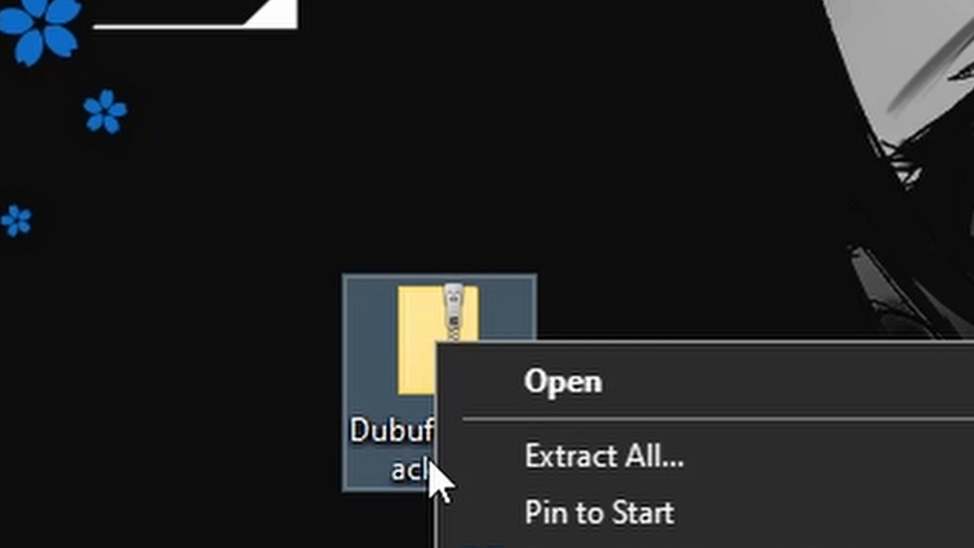
mouse_move(491, 463)
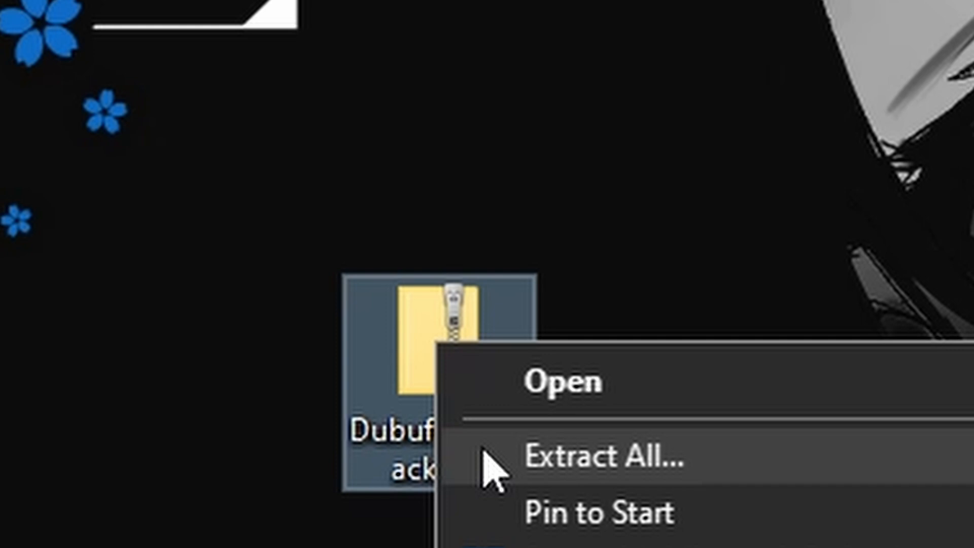
left_click(600, 458)
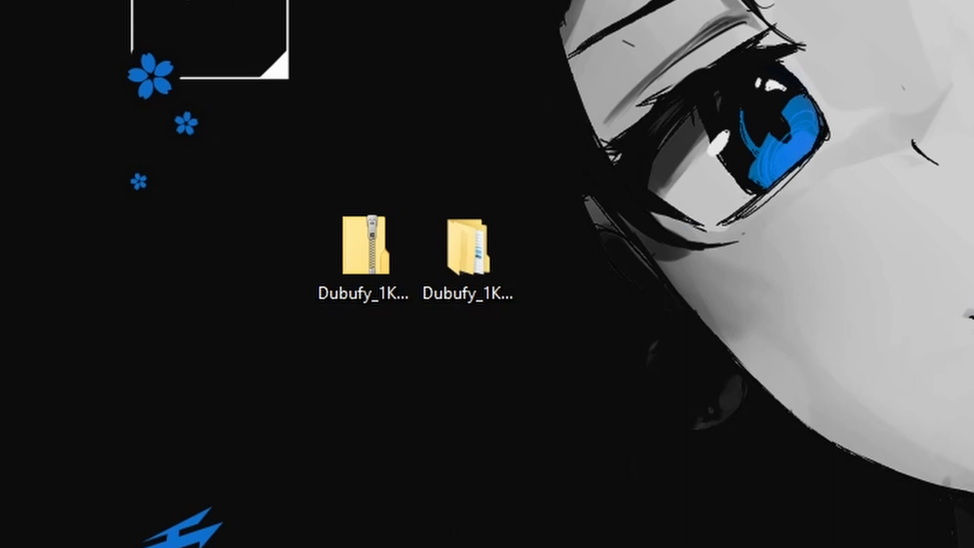
left_click(473, 253)
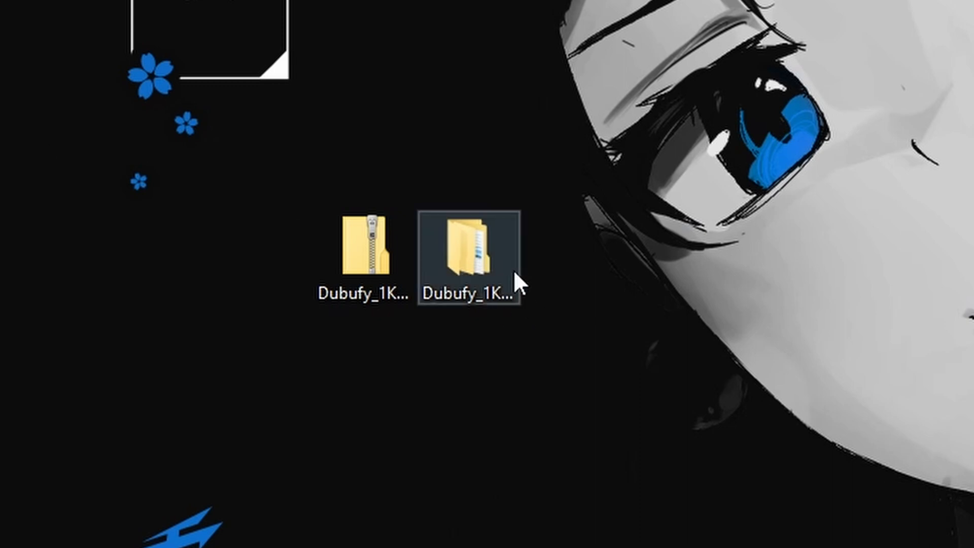
mouse_move(447, 256)
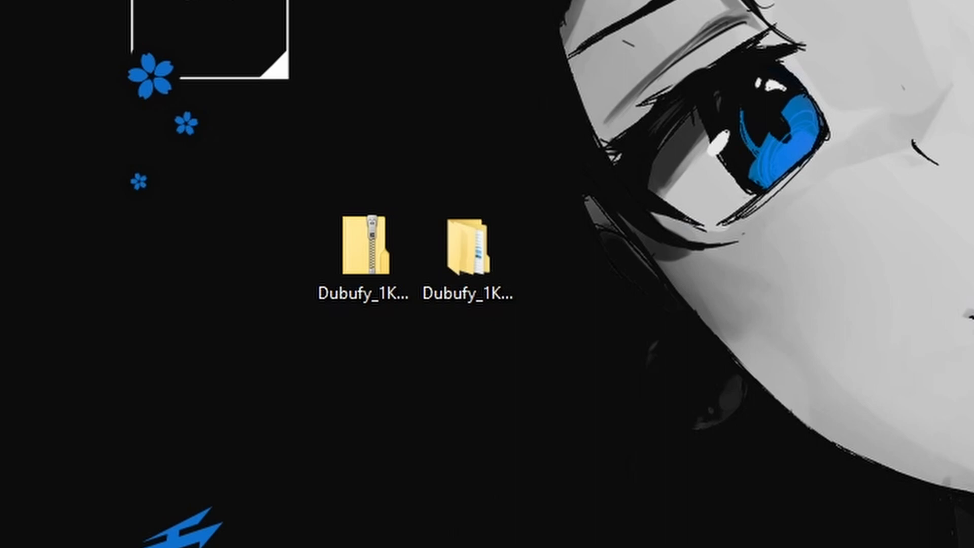
double_click(366, 248)
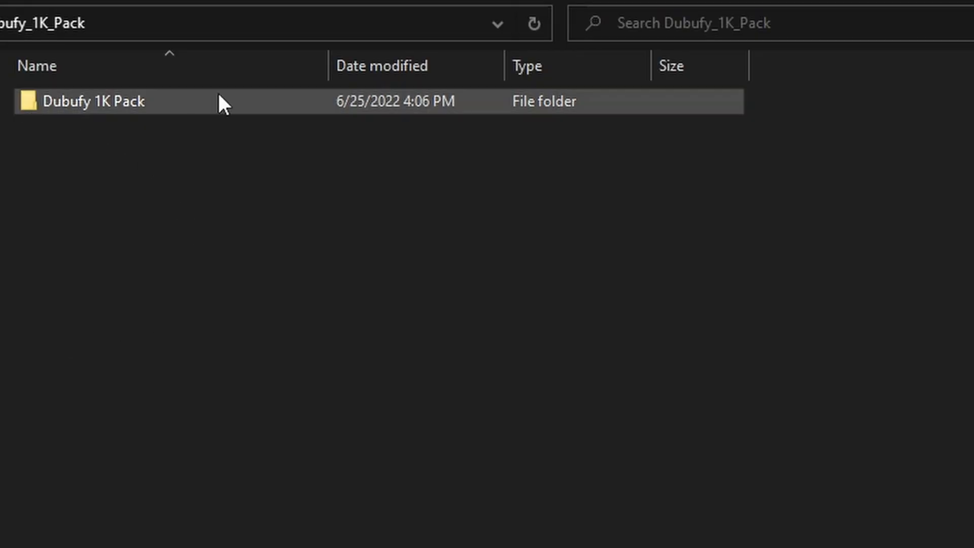
mouse_move(261, 111)
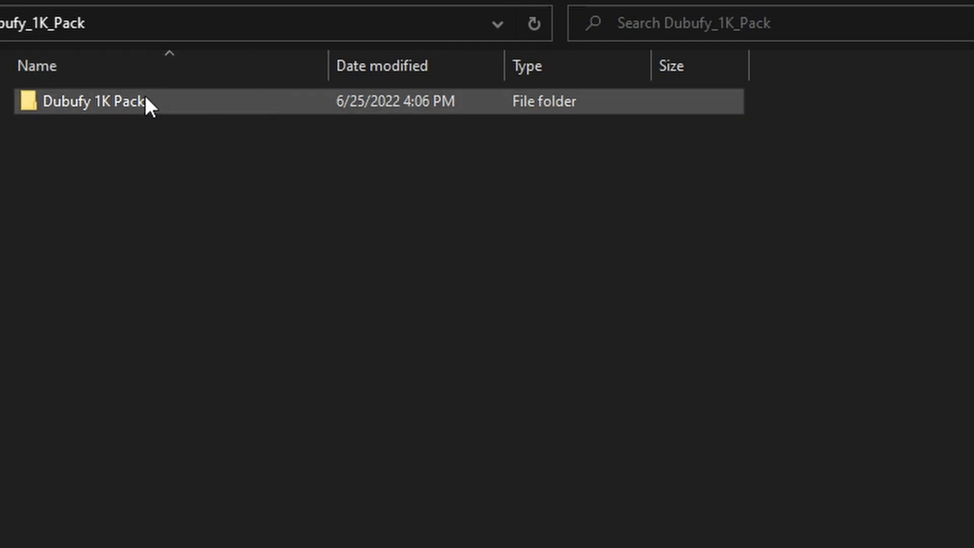
Open the Dubufy 1K Pack folder, then its Shakes subfolder.
double_click(93, 102)
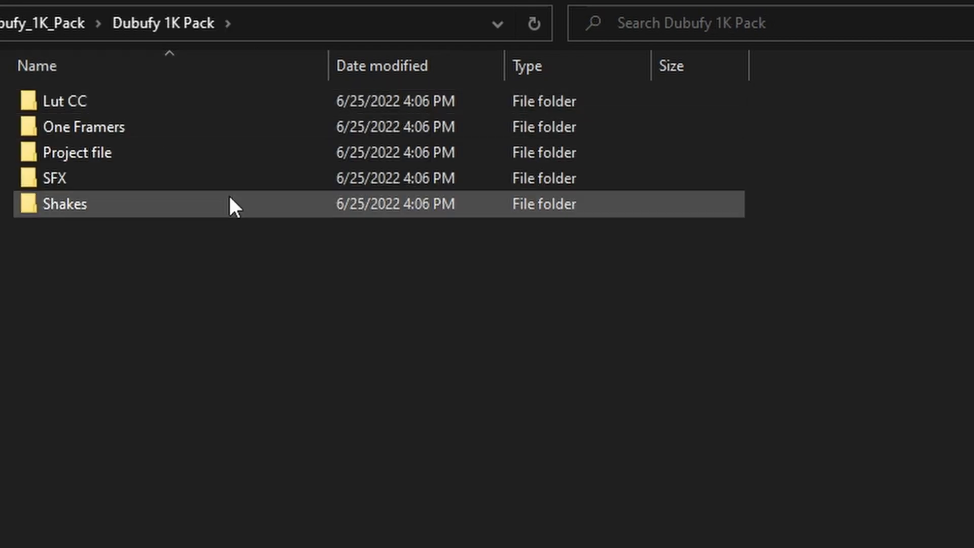
double_click(64, 100)
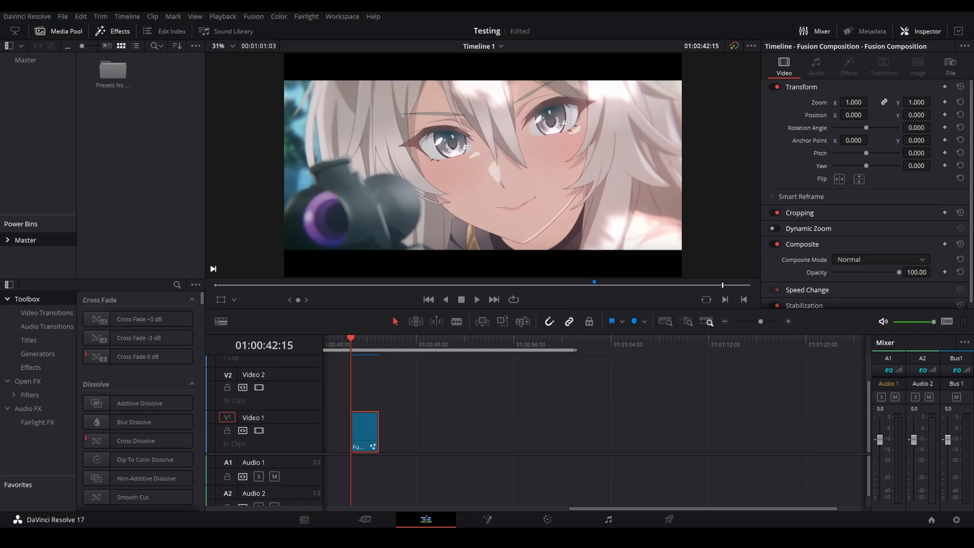
mouse_move(297, 345)
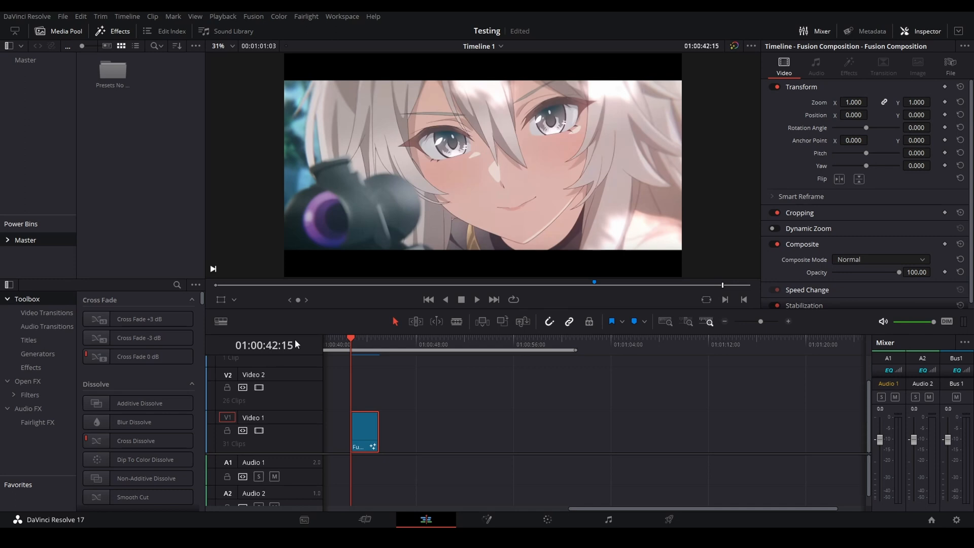
Open the Fusion composition clip from the Edit timeline in the Fusion page.
right_click(365, 432)
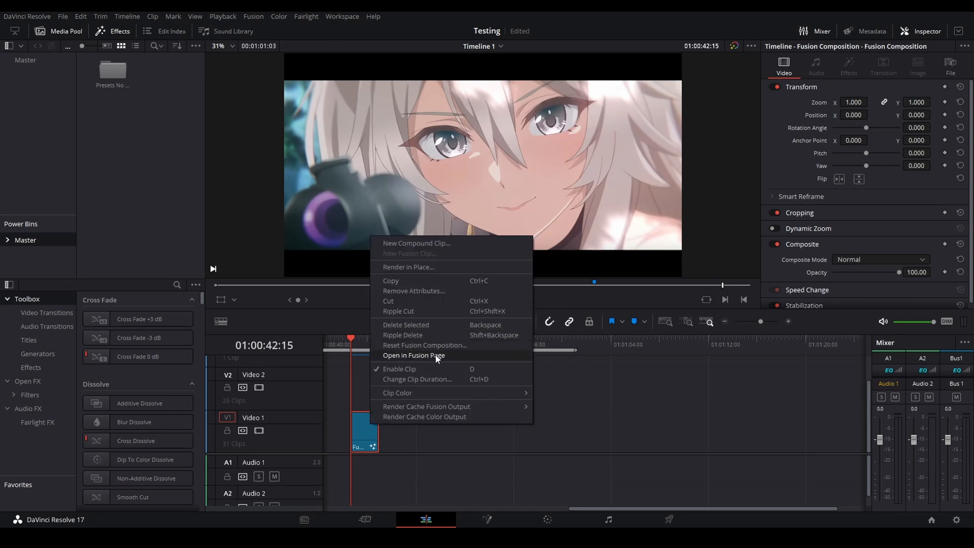
left_click(412, 354)
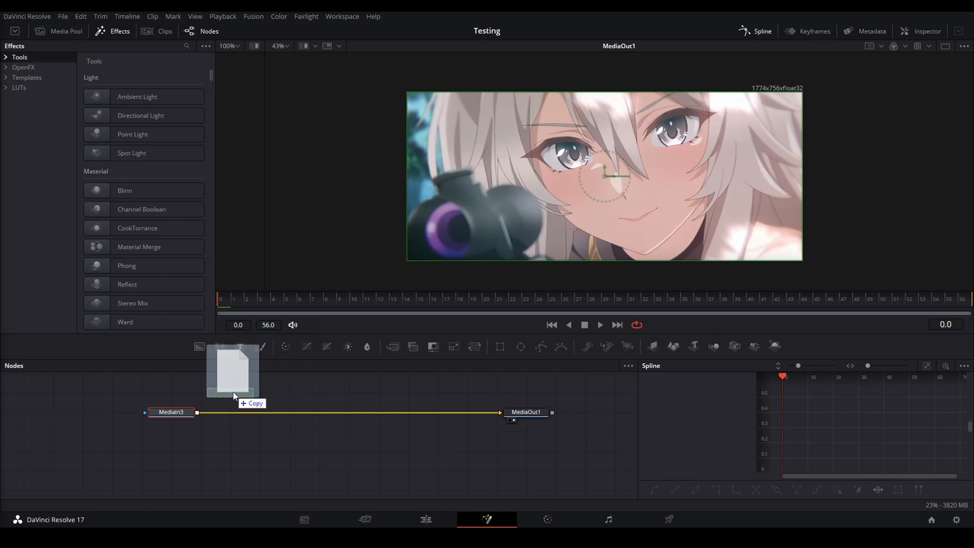
Drop FileLUT1 and FileLUT2 presets into the node tree, placing FileLUT2 beside FileLUT1.
left_click_drag(232, 373, 232, 392)
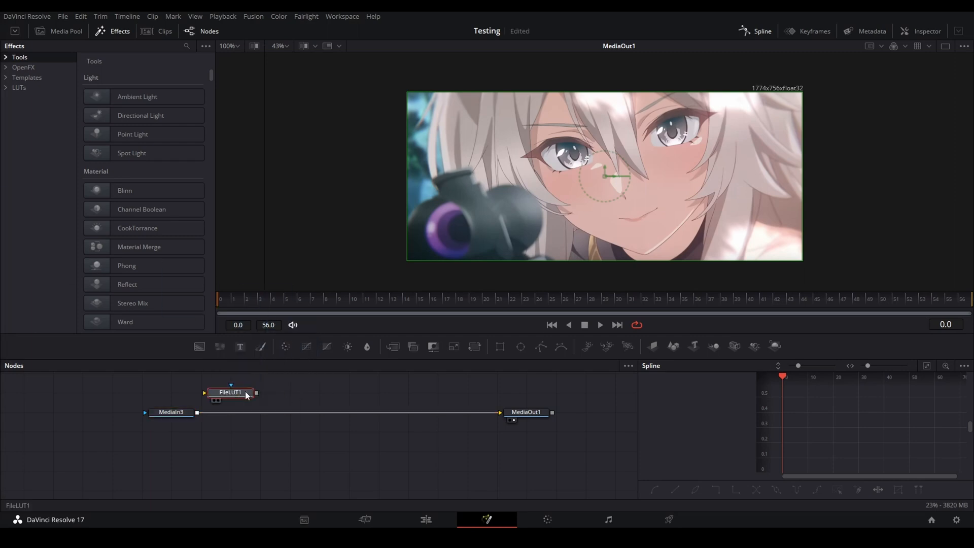
mouse_move(240, 393)
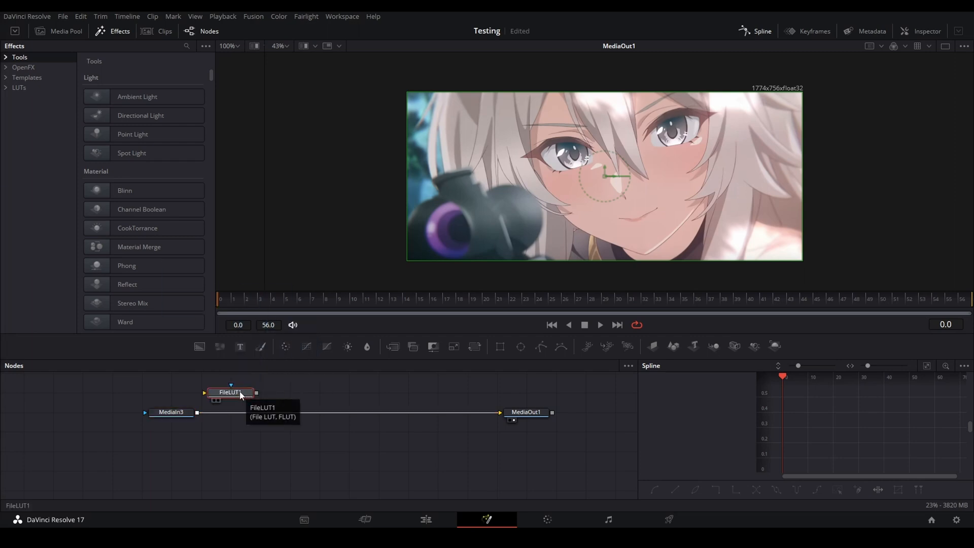
left_click_drag(229, 392, 230, 411)
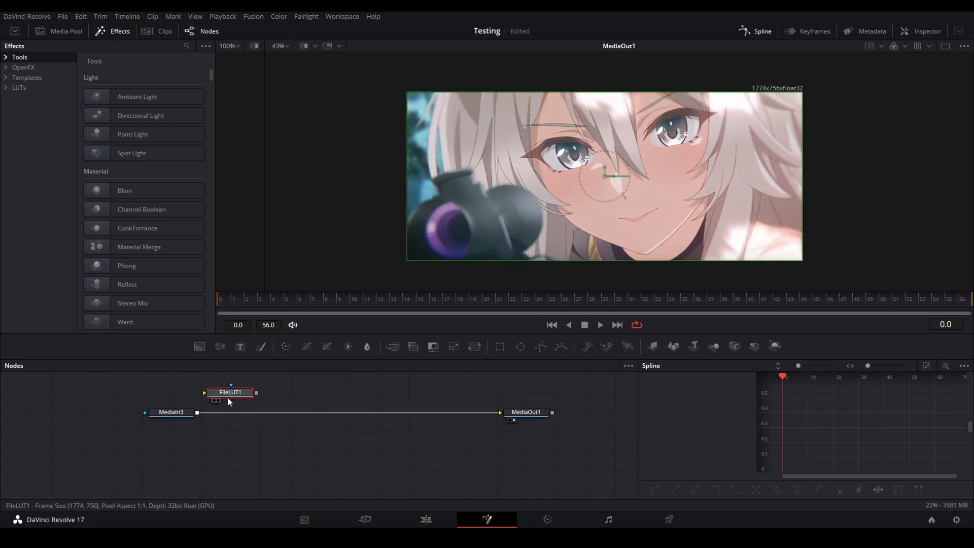
left_click_drag(230, 392, 230, 411)
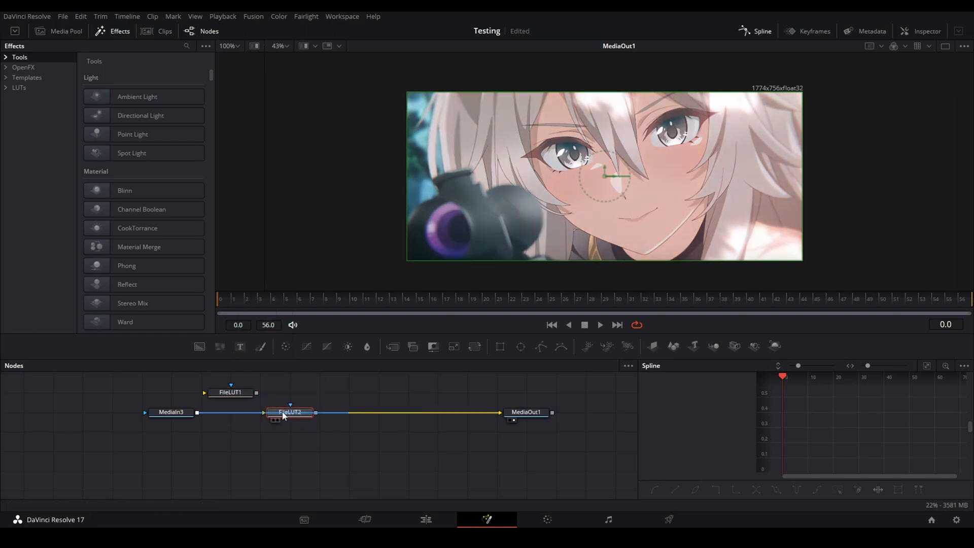
left_click(289, 412)
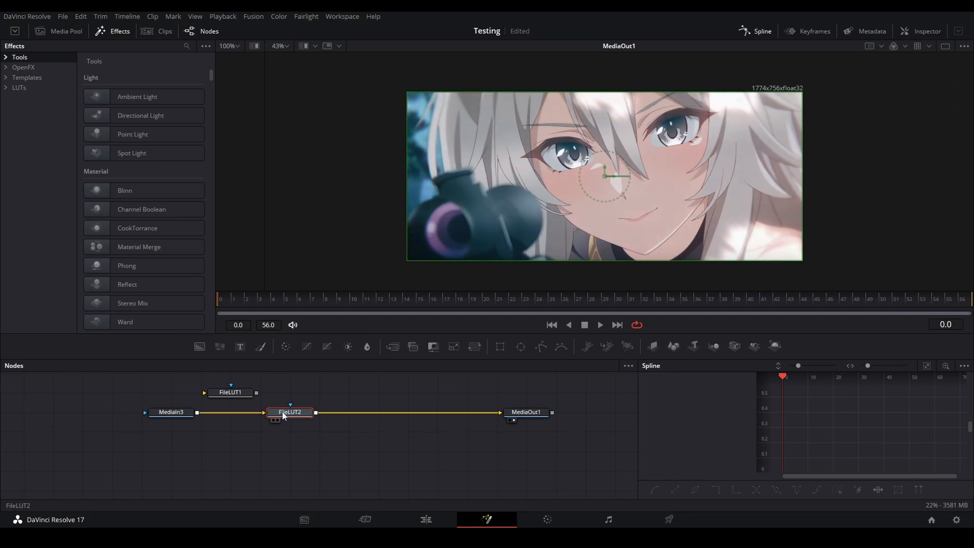
left_click_drag(290, 412, 290, 392)
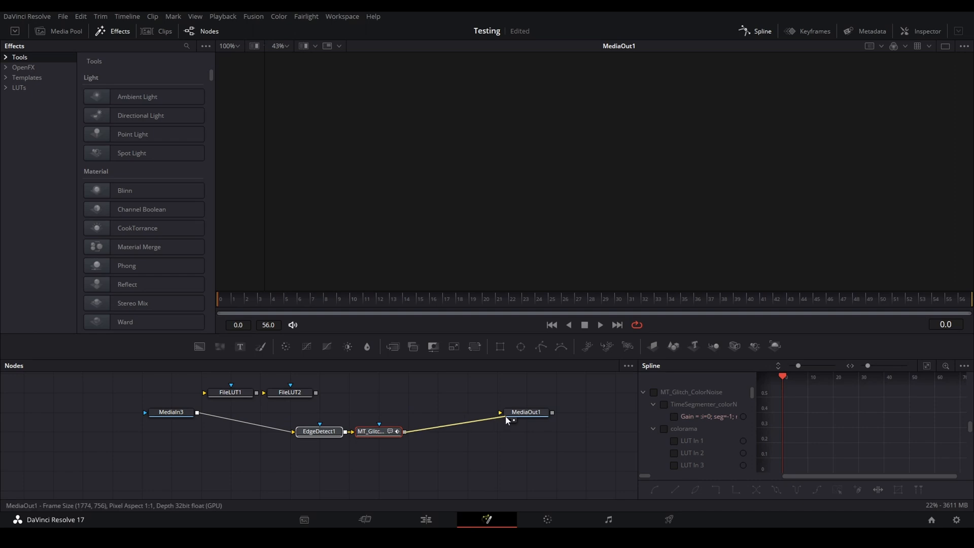
left_click(525, 412)
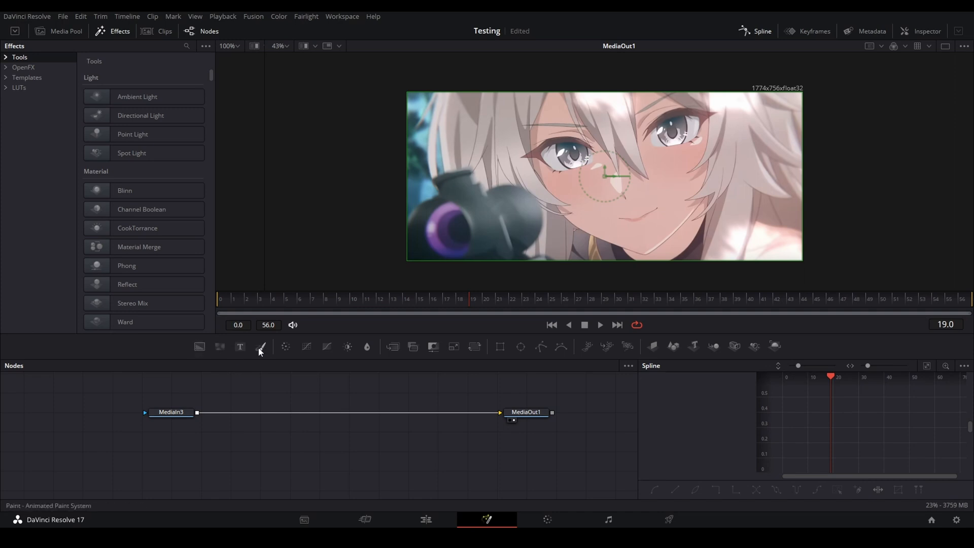
Add a Text+ node reading 'Preset' and select both Merge1 and Text1.
left_click(240, 347)
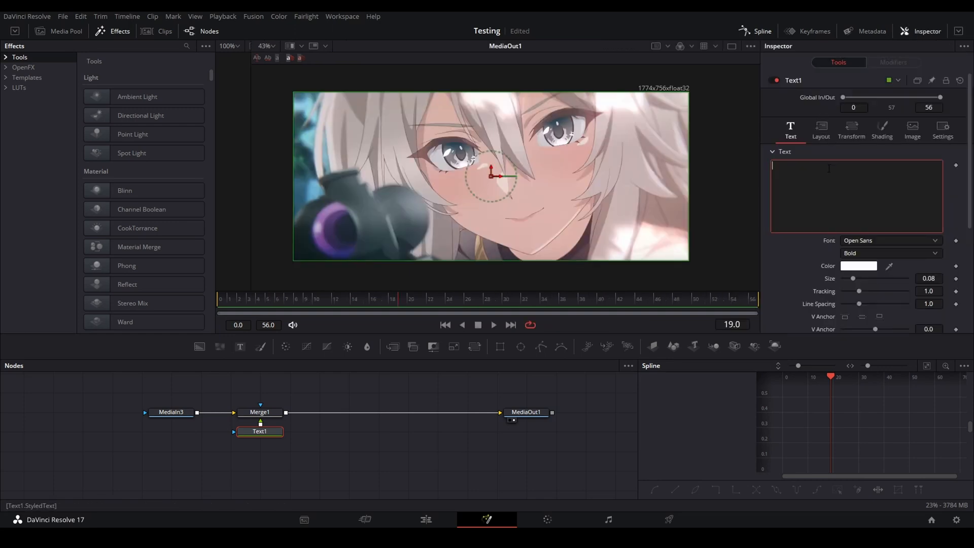
type("Preset")
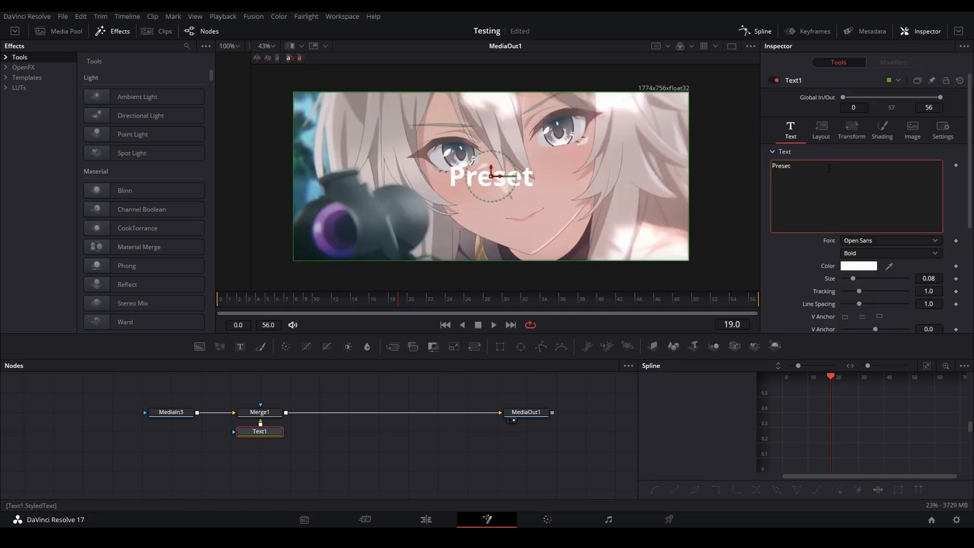
left_click(260, 412)
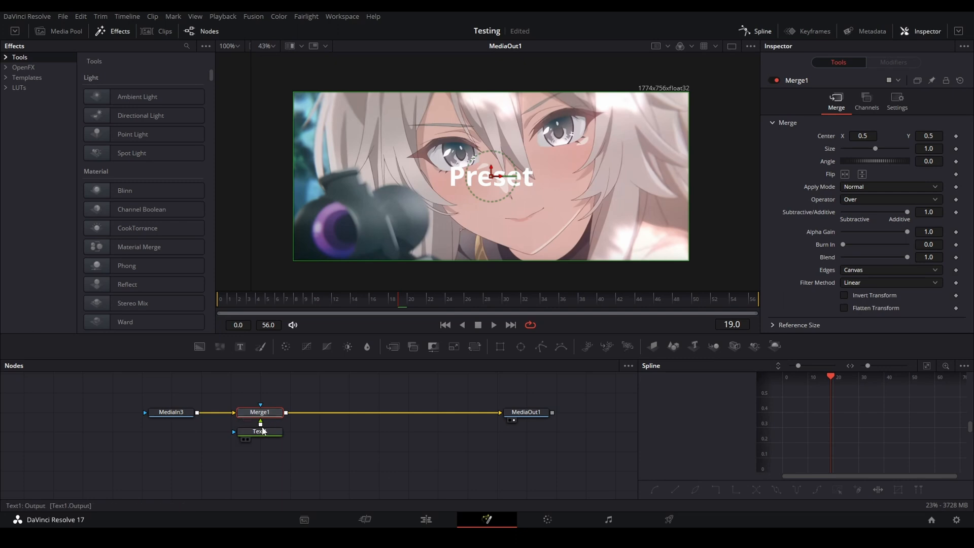
left_click(259, 431)
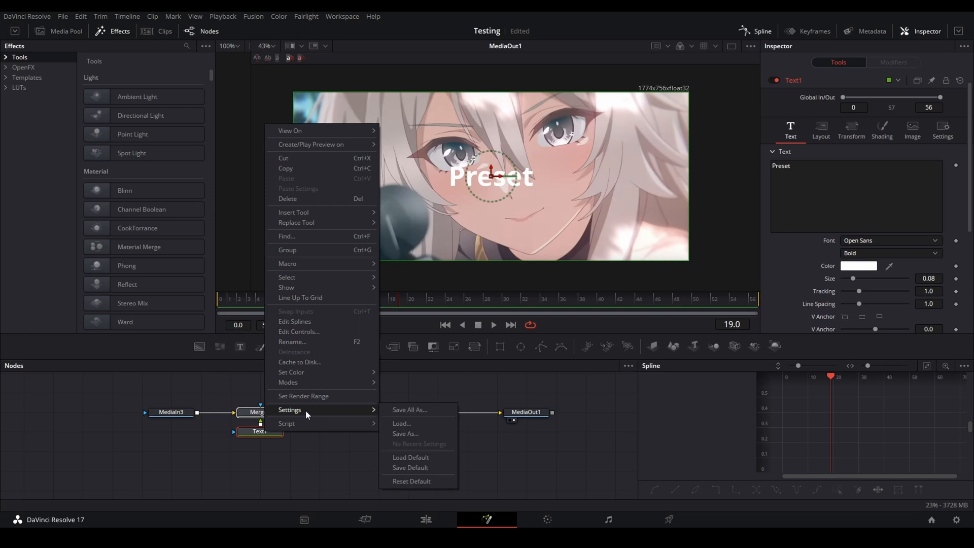
mouse_move(404, 434)
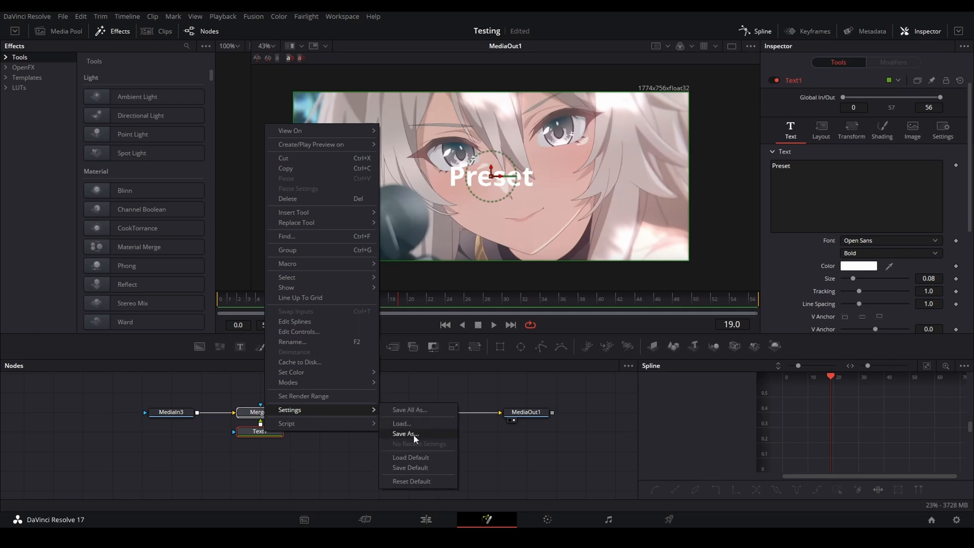